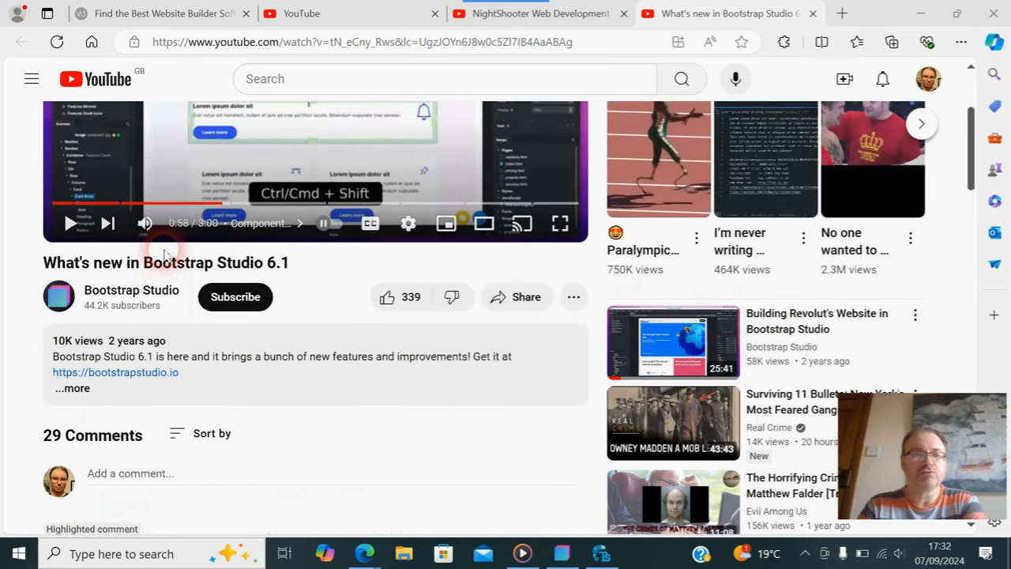
# Scroll the Bootstrap Studio 6.1 video page past the description to the viewer comments
pyautogui.scroll(-3)
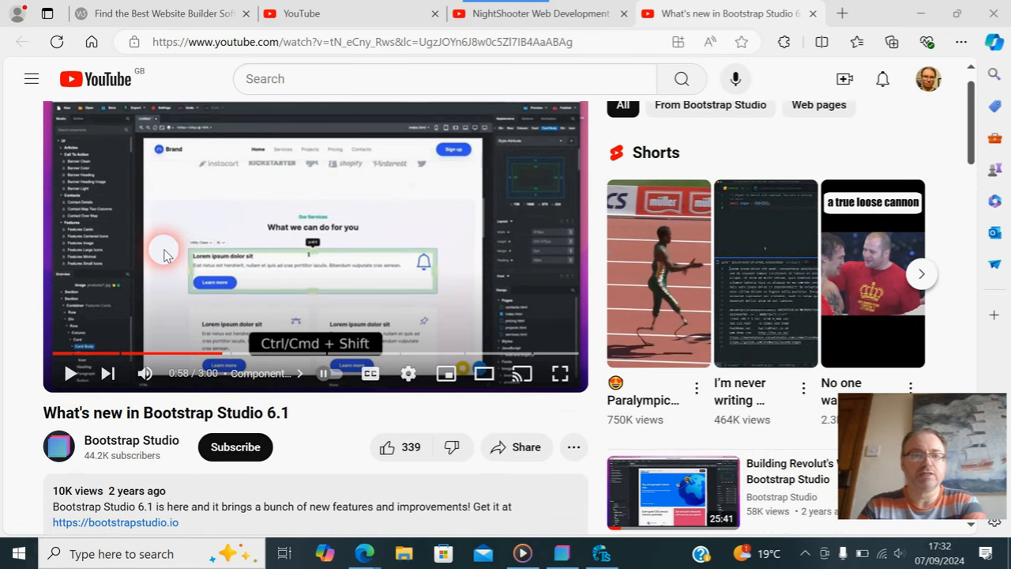
pyautogui.scroll(-3)
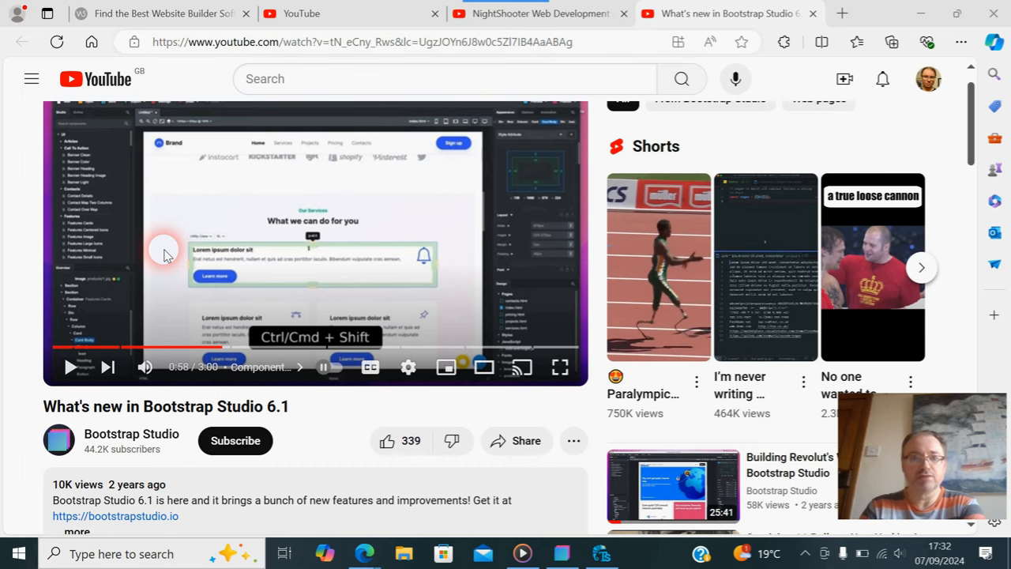
pyautogui.scroll(-3)
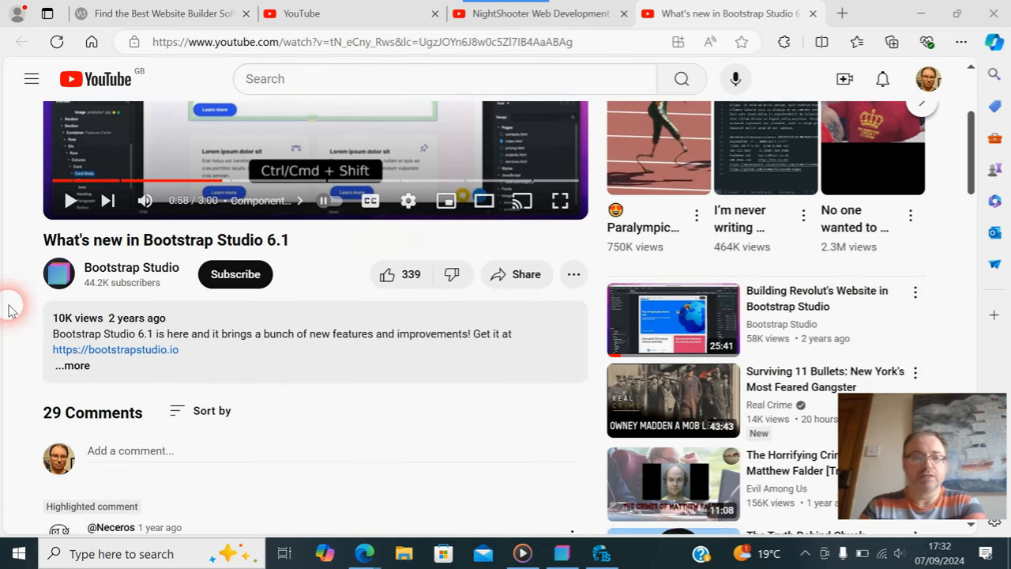
pyautogui.scroll(-3)
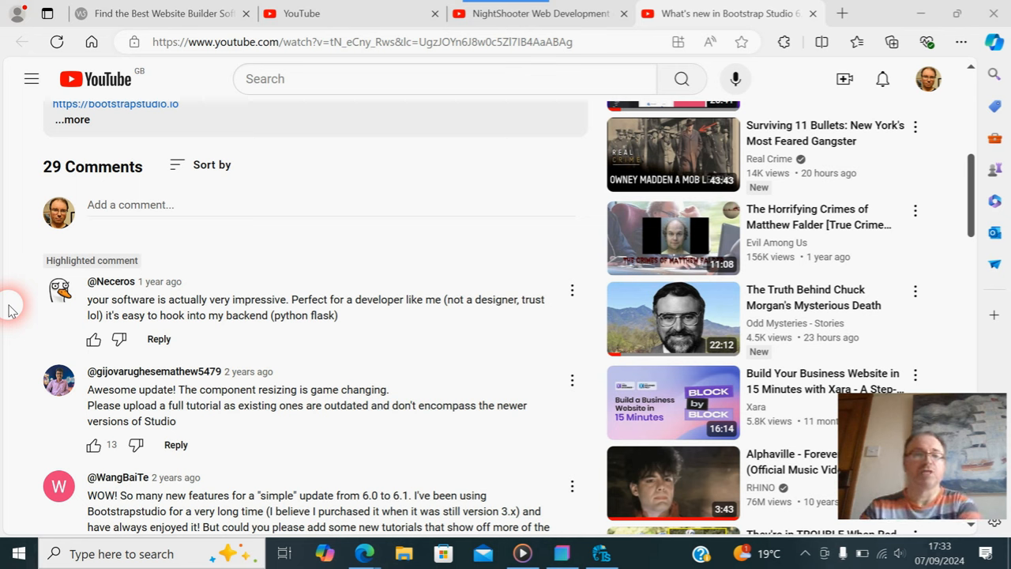
pyautogui.scroll(-3)
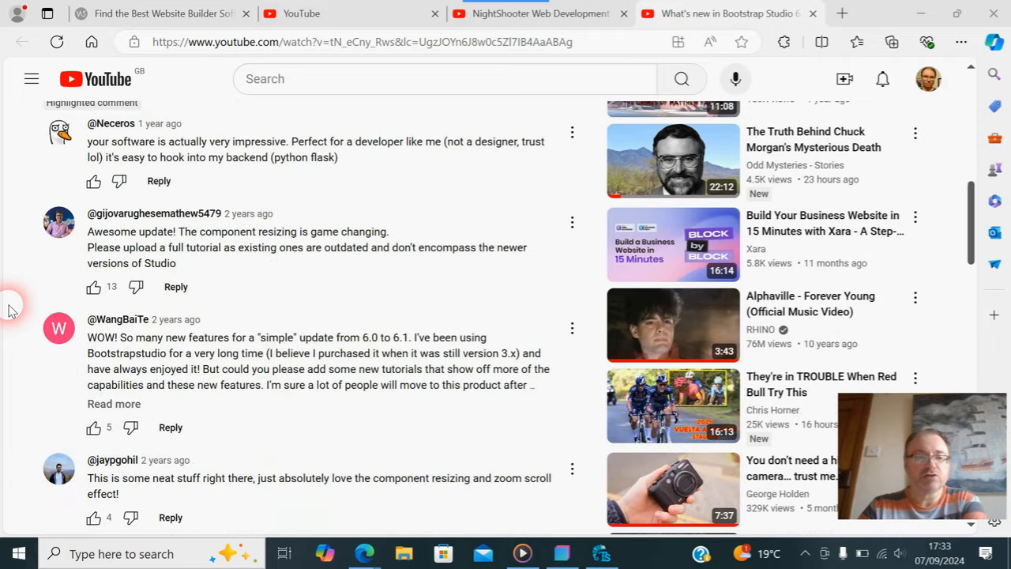
pyautogui.scroll(-3)
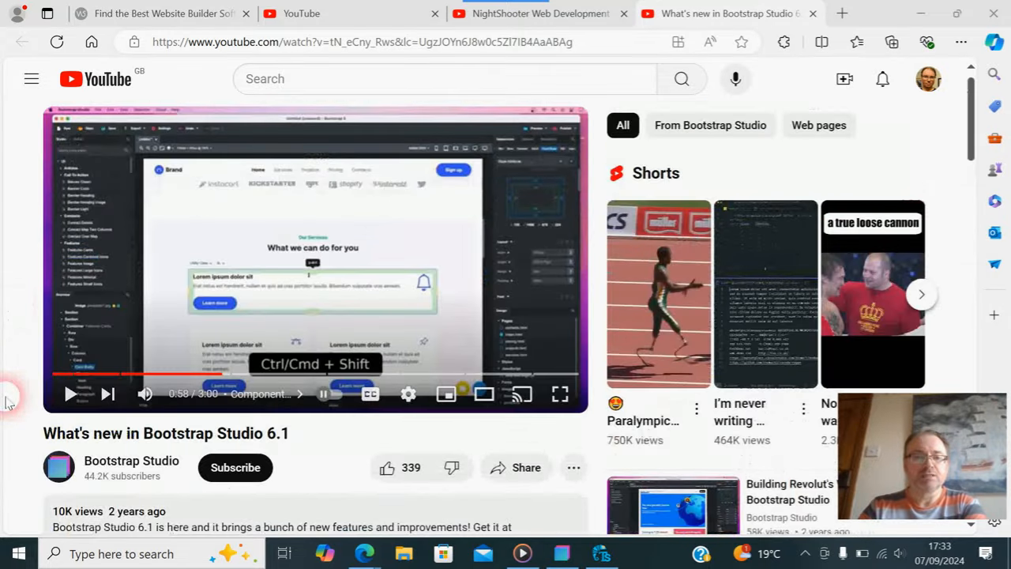
# Go to the Bootstrap Studio channel page and show its Videos list, led by the 6.7 update
pyautogui.click(132, 461)
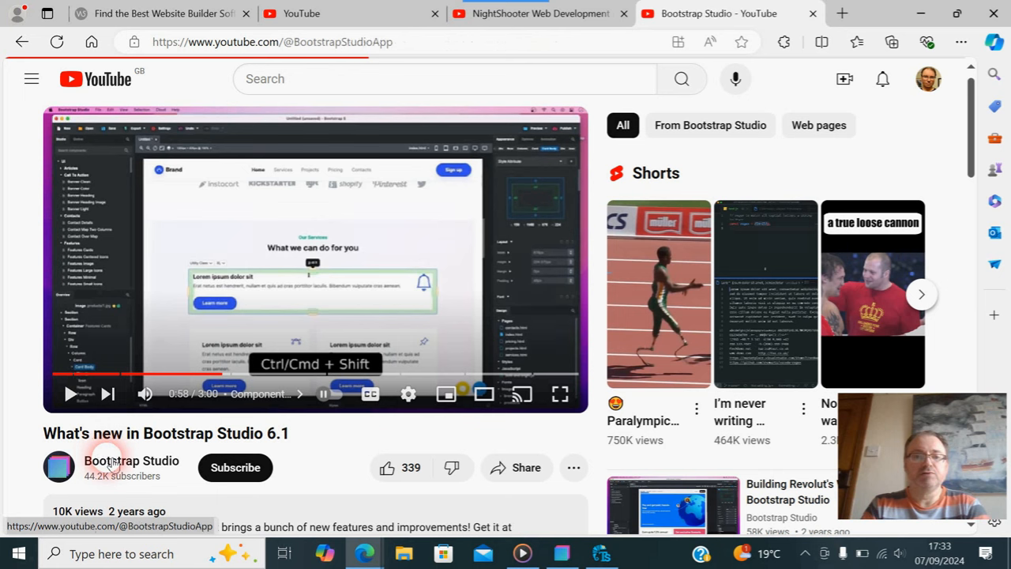
pyautogui.click(131, 461)
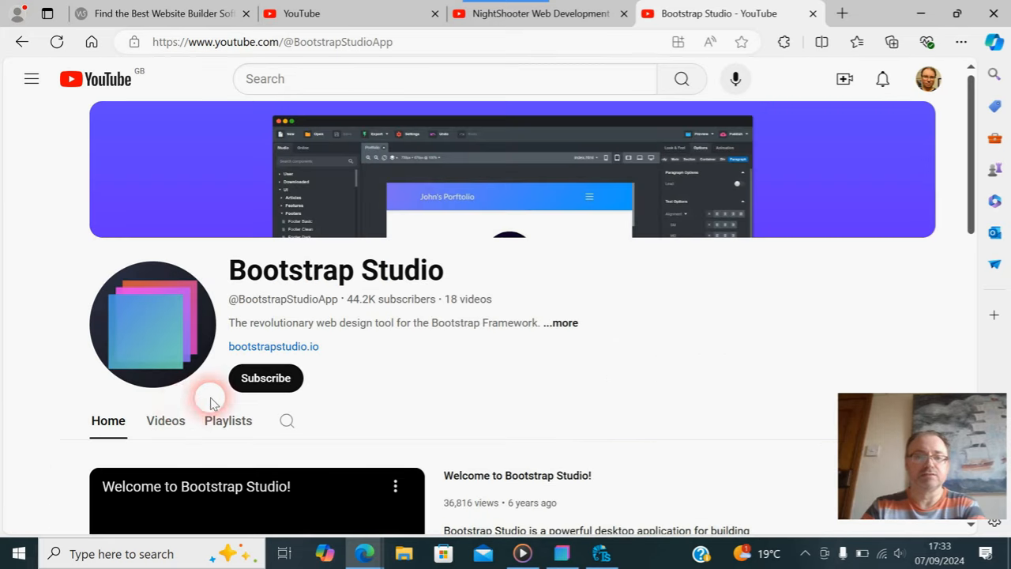
pyautogui.click(164, 420)
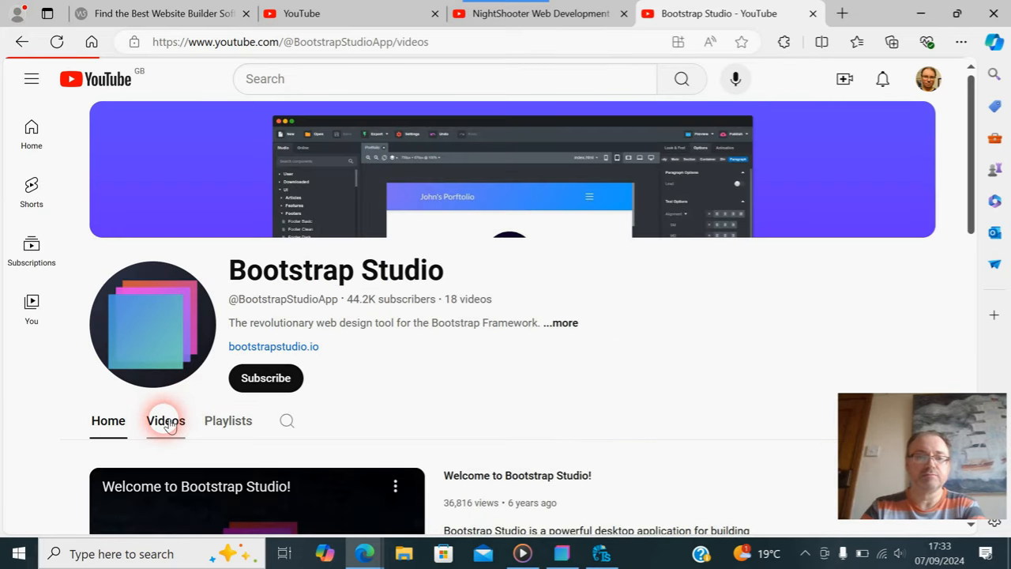
pyautogui.click(165, 421)
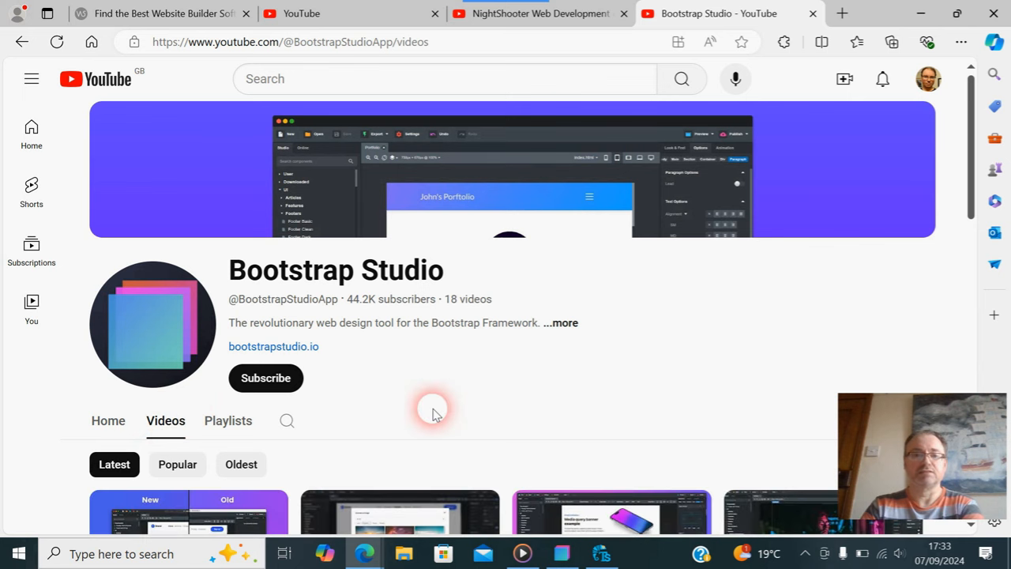
pyautogui.scroll(-3)
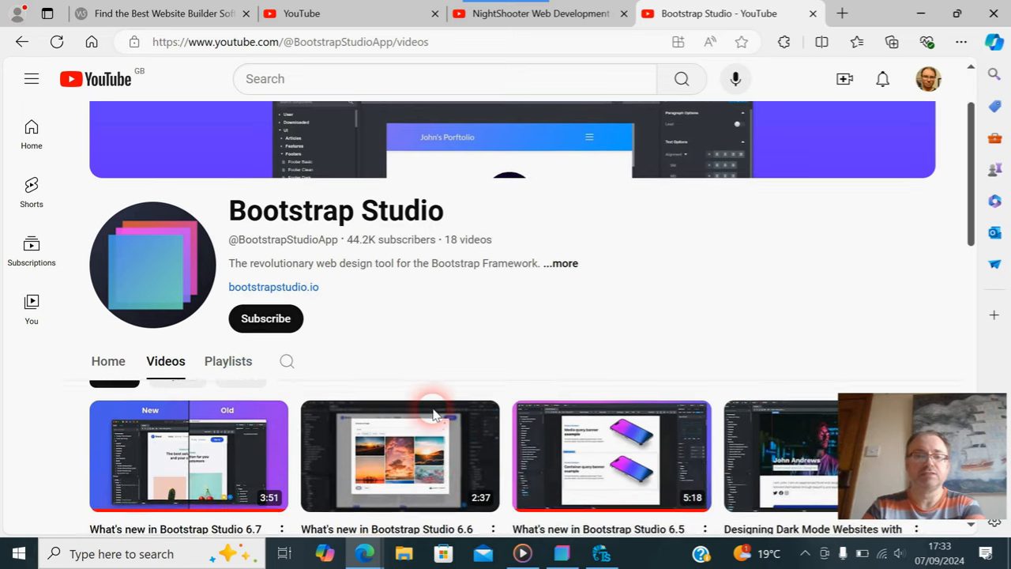
# Open the What's new in Bootstrap Studio 6.7 video and scroll to its comments
pyautogui.click(400, 455)
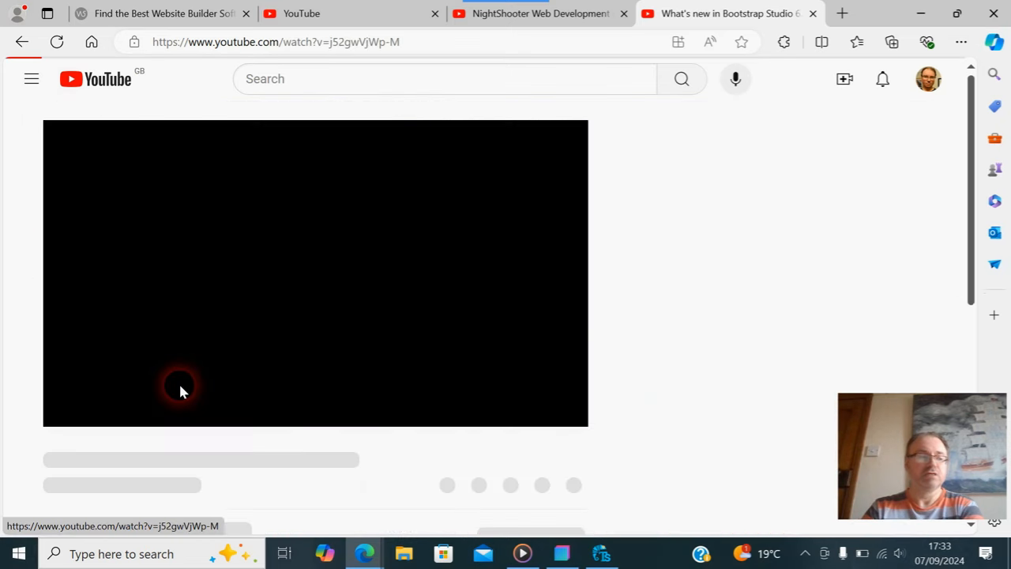
pyautogui.scroll(-3)
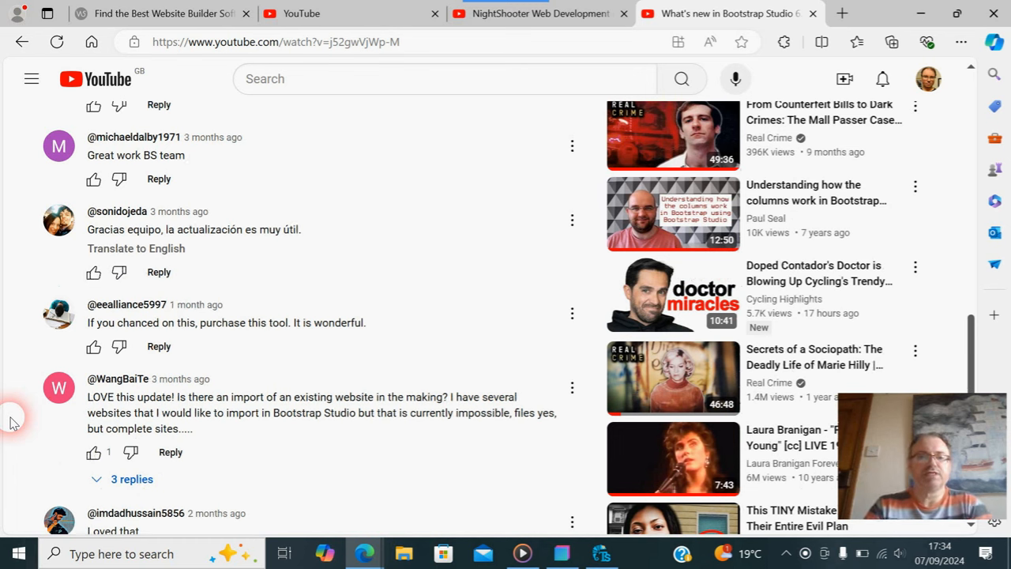
# Expand the replies to the website-import comment and read further down the comments
pyautogui.click(132, 479)
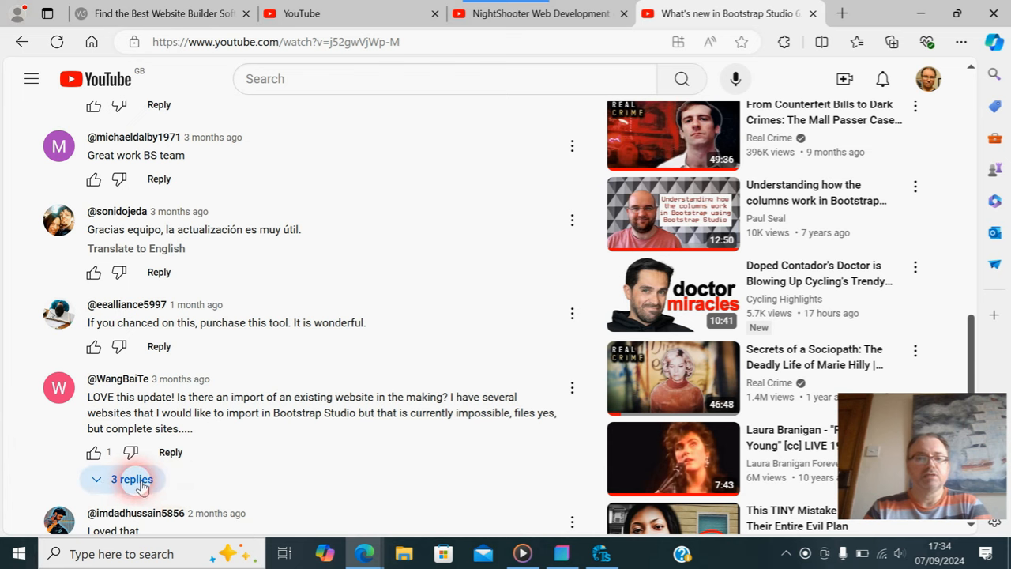
pyautogui.click(132, 481)
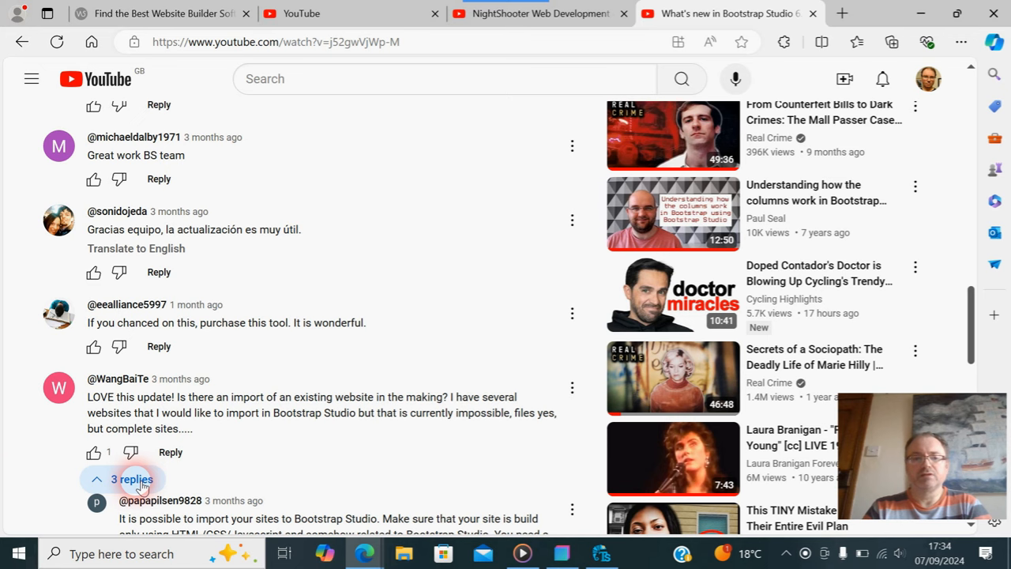
pyautogui.scroll(-3)
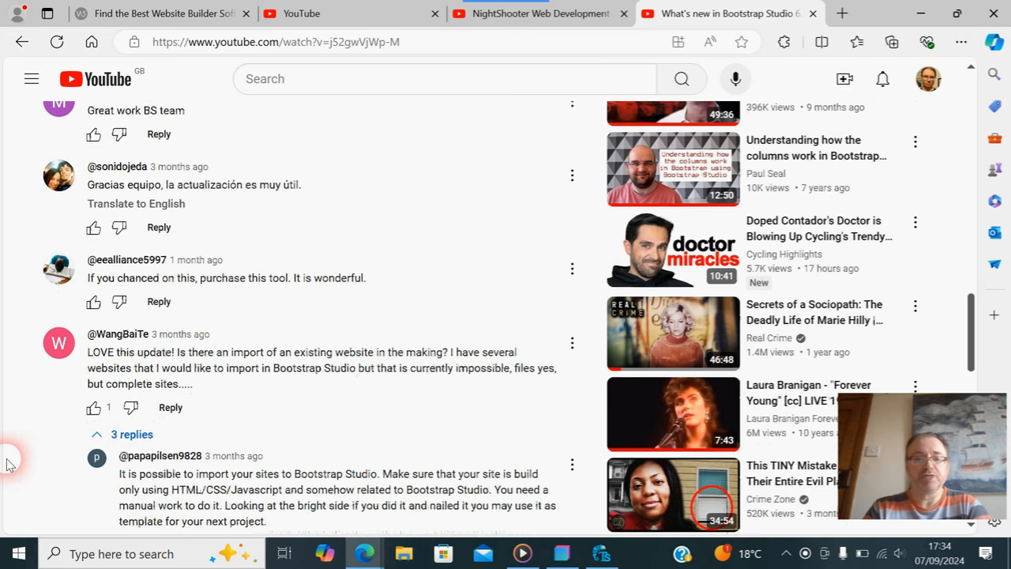
pyautogui.scroll(-3)
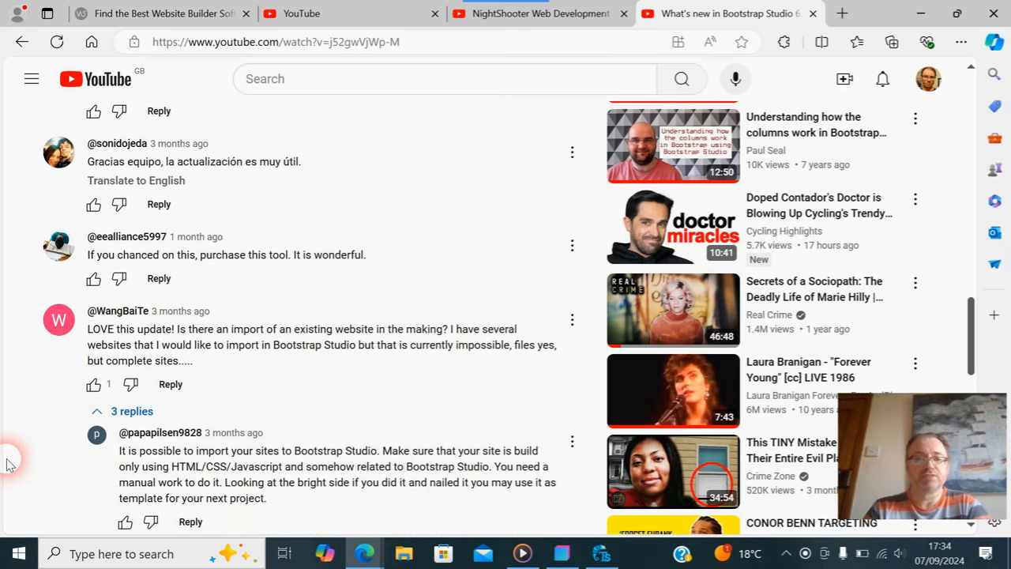
pyautogui.scroll(-3)
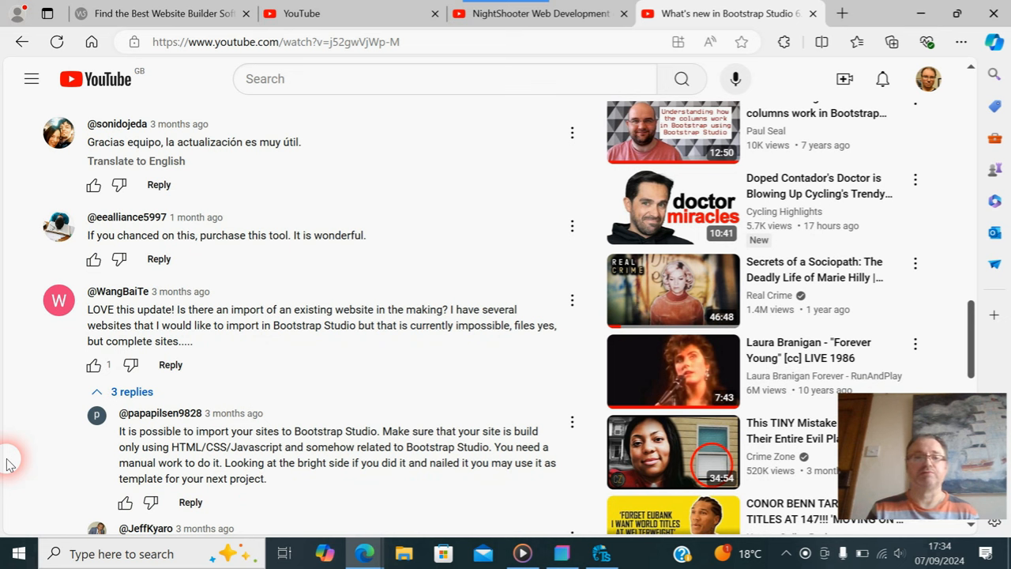
# Scroll to the last comment asking whether AI pictures cost money
pyautogui.scroll(-3)
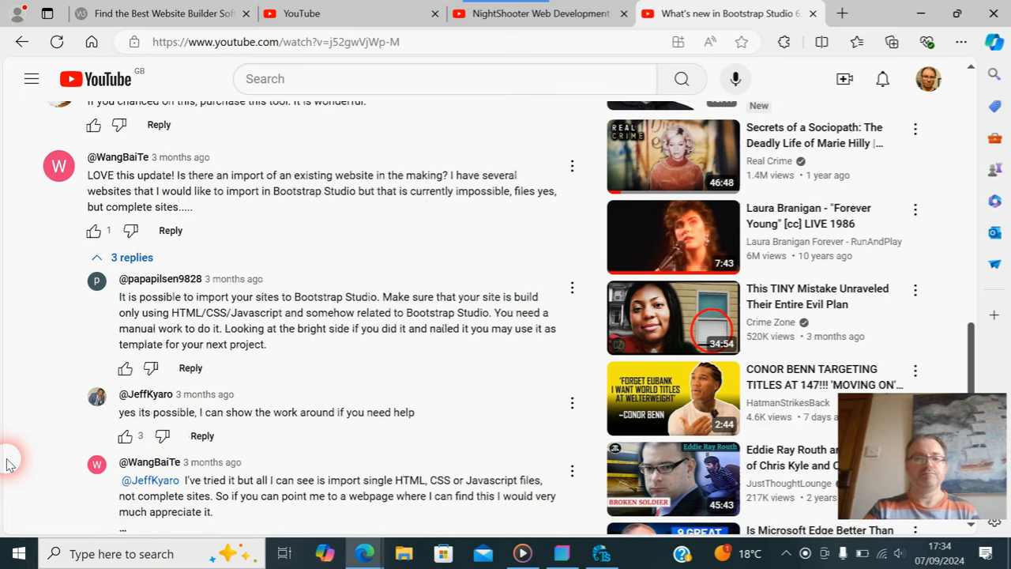
pyautogui.scroll(-3)
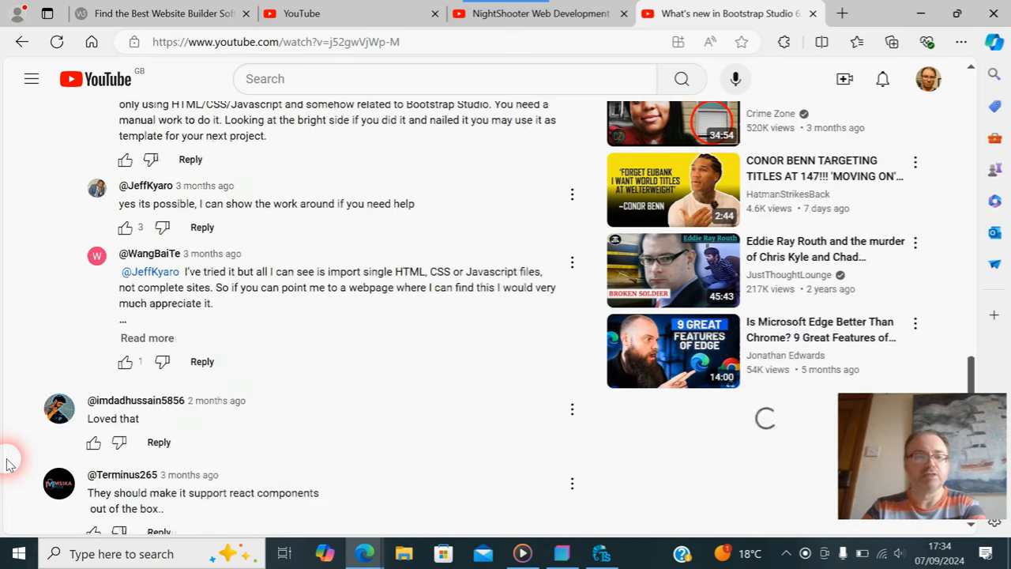
pyautogui.scroll(-3)
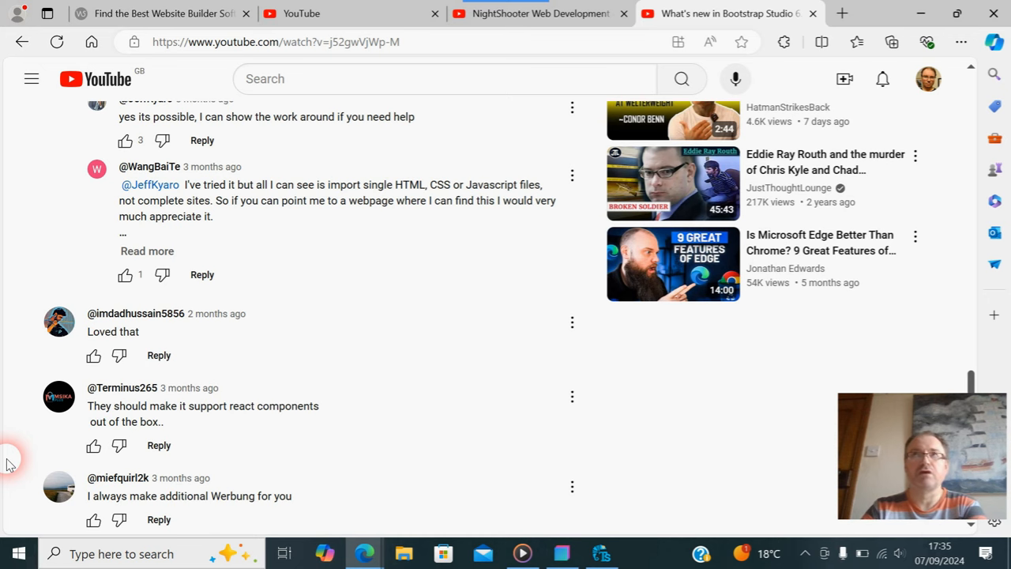
pyautogui.scroll(-3)
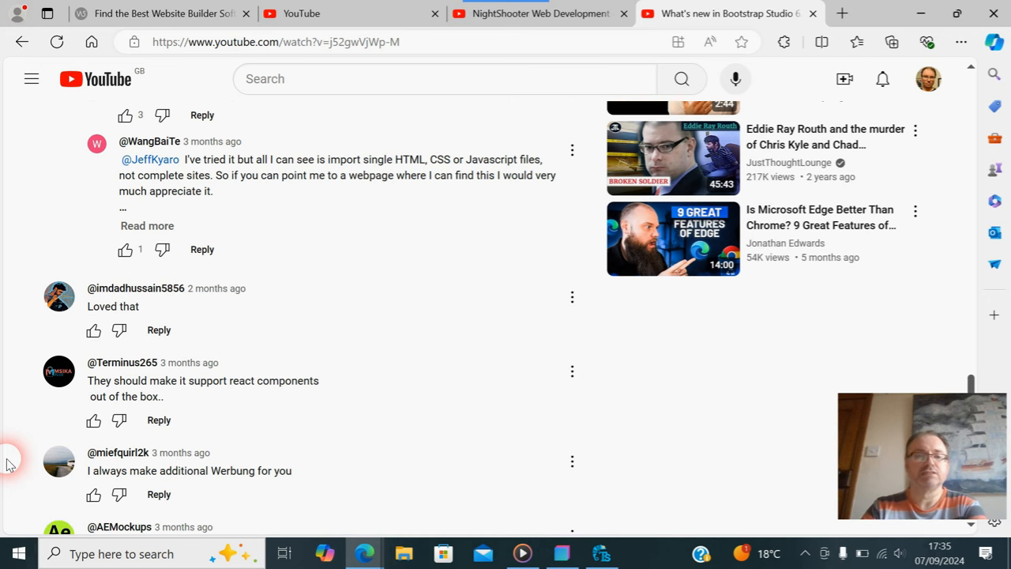
pyautogui.scroll(-3)
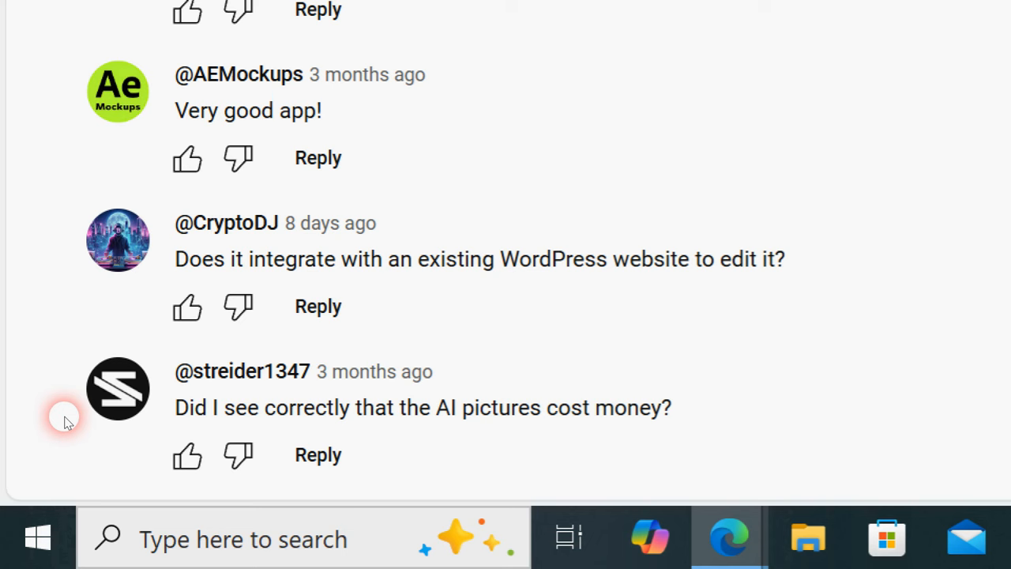
pyautogui.scroll(-3)
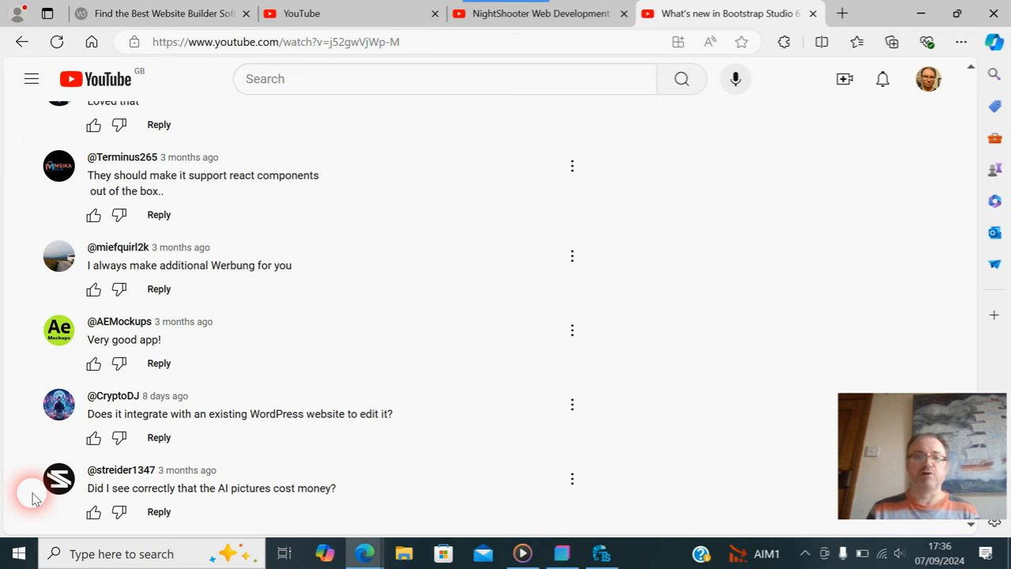
pyautogui.moveTo(3, 330)
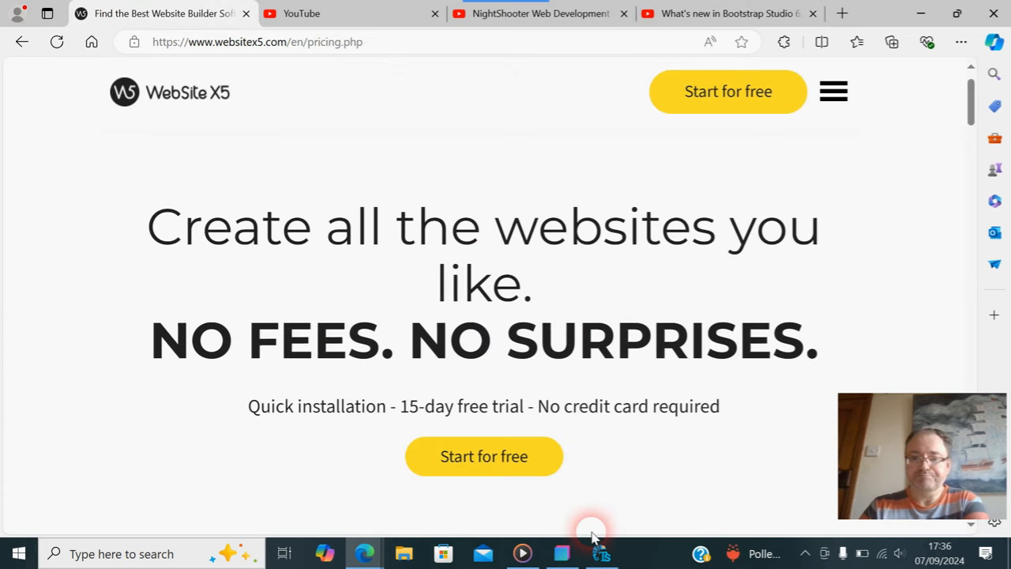
# Launch Bootstrap Studio from the taskbar to its start screen
pyautogui.click(602, 554)
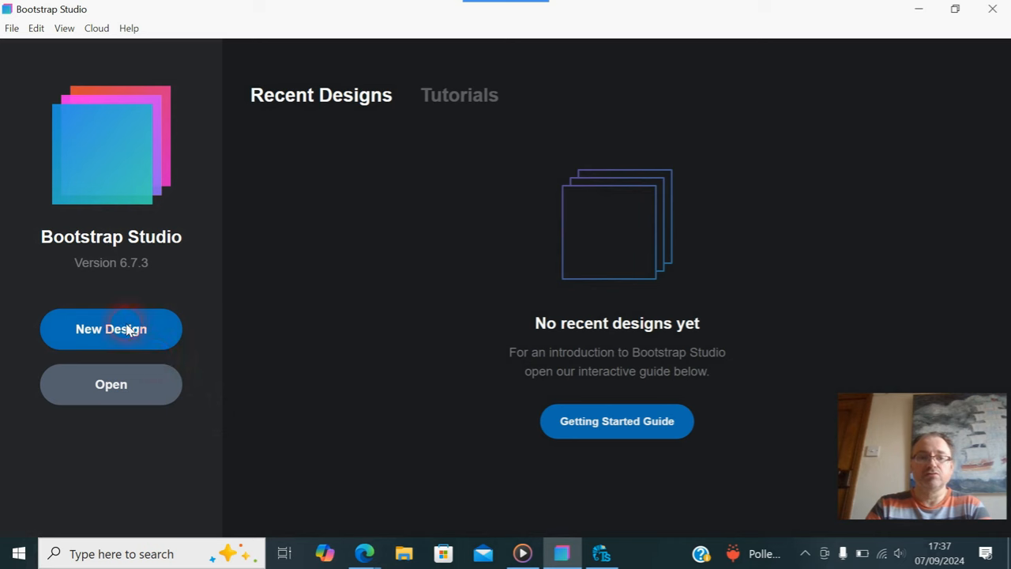
# Start a New Design, keeping the Blank Bootstrap 5.3 starter selected
pyautogui.click(111, 329)
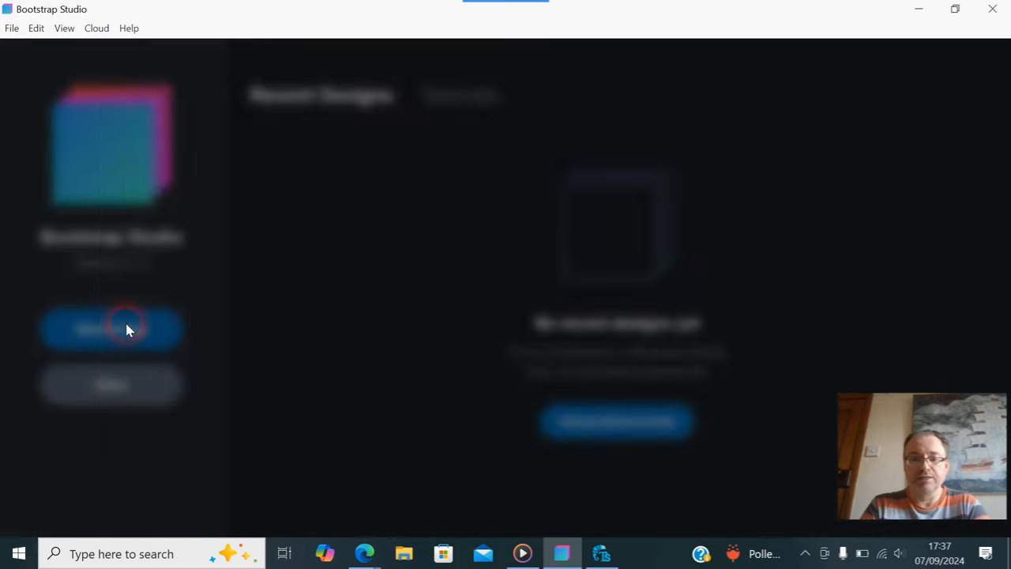
pyautogui.click(111, 329)
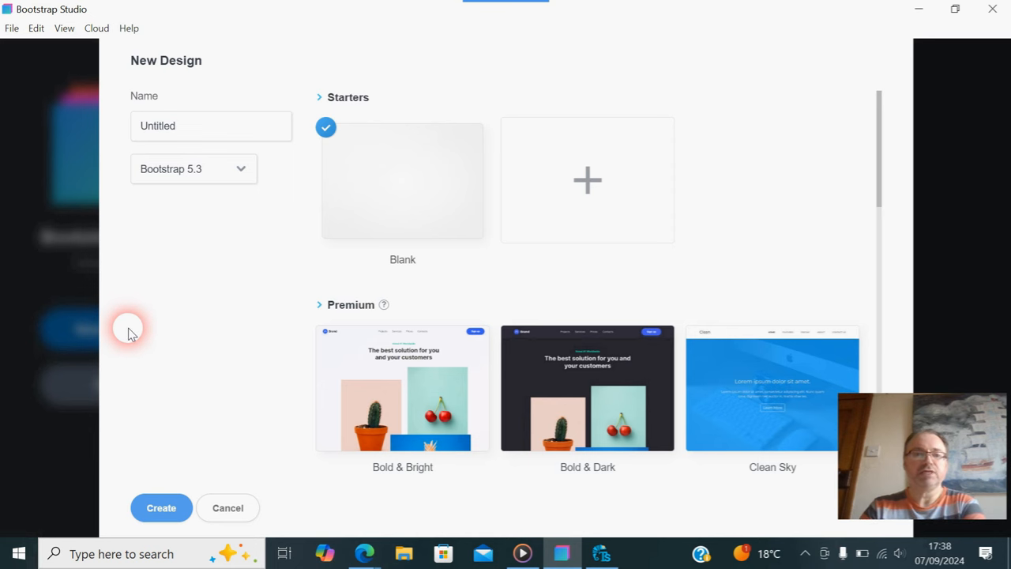
pyautogui.moveTo(401, 441)
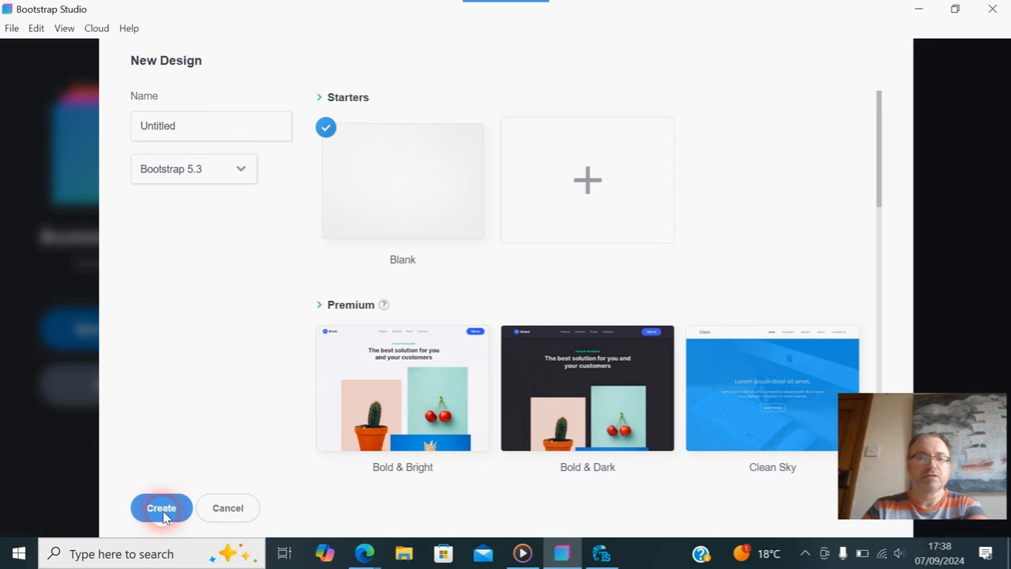
# Create the blank untitled design, add a Table component to its page and clear the search
pyautogui.click(161, 509)
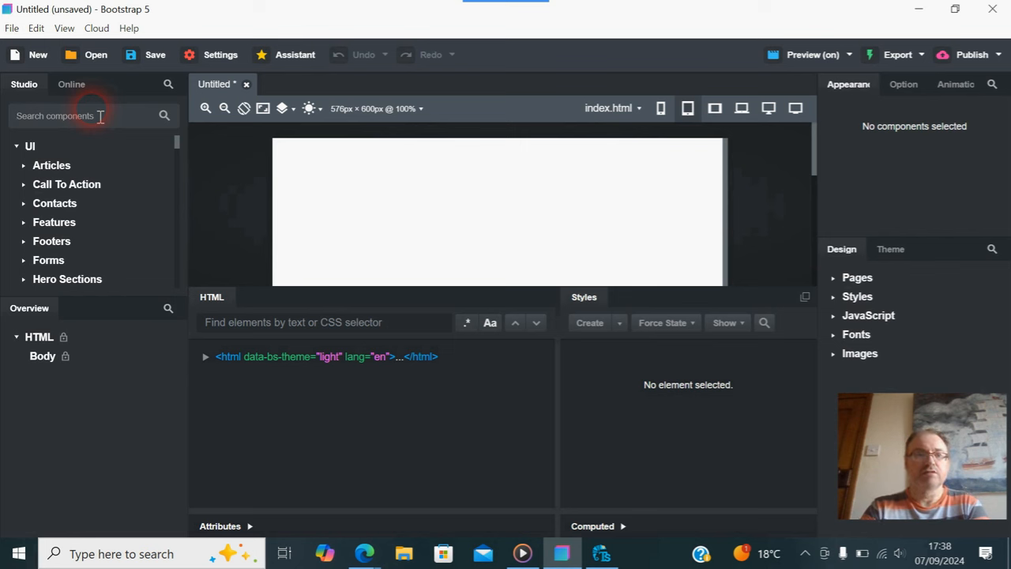
pyautogui.write('table')
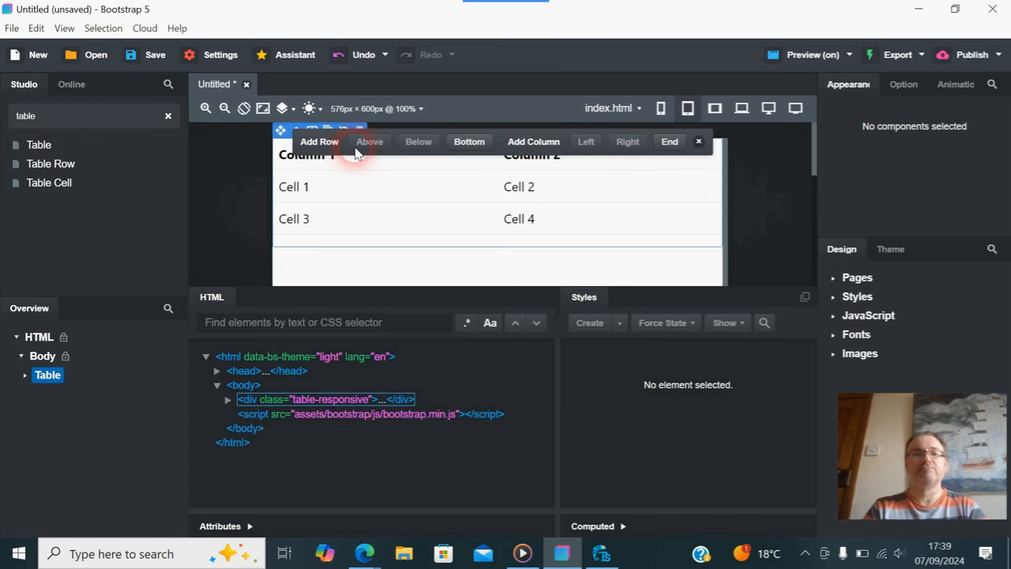
pyautogui.click(47, 375)
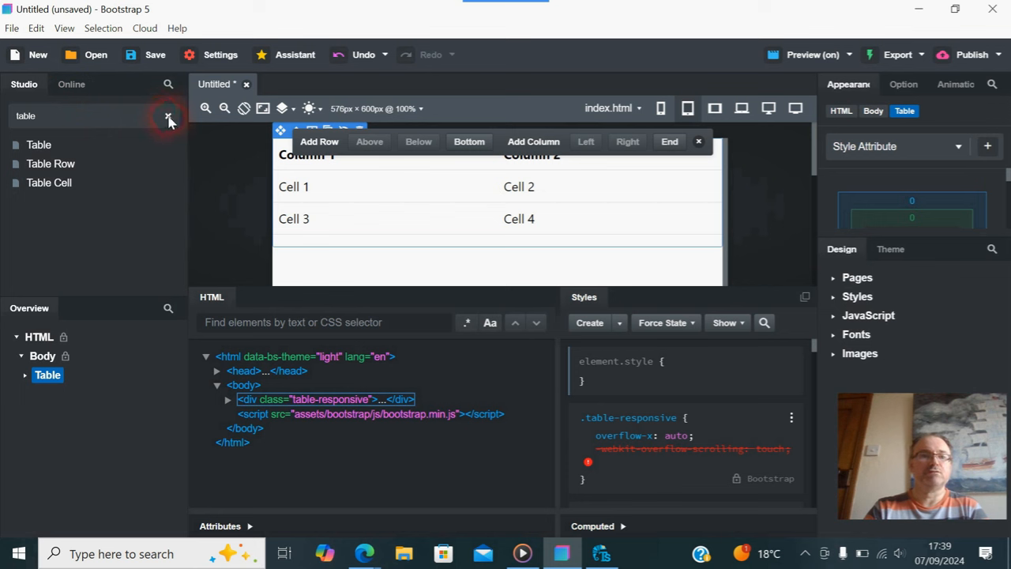
pyautogui.click(168, 116)
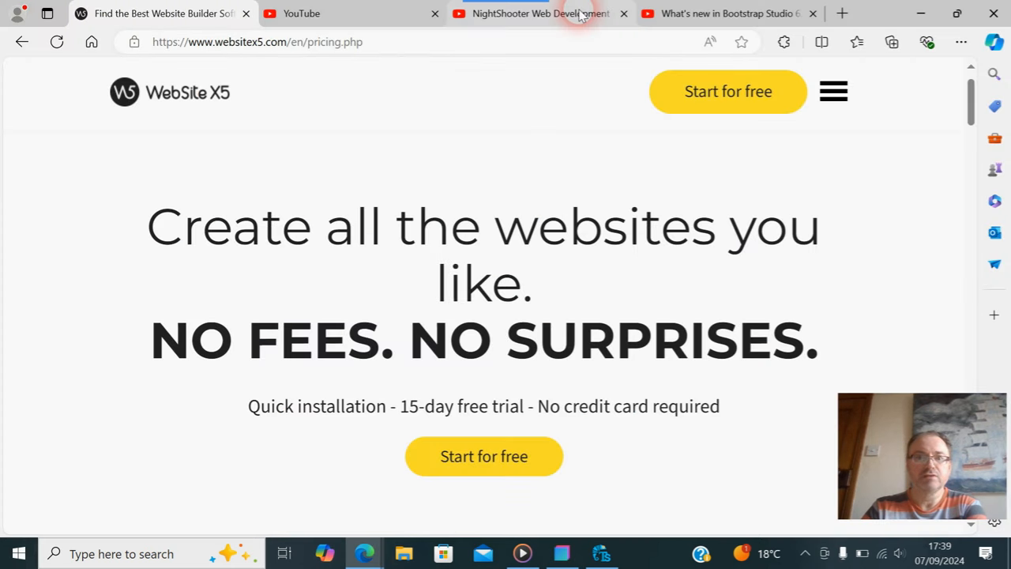
# Replace the NightShooter channel search text with 'table'
pyautogui.click(538, 13)
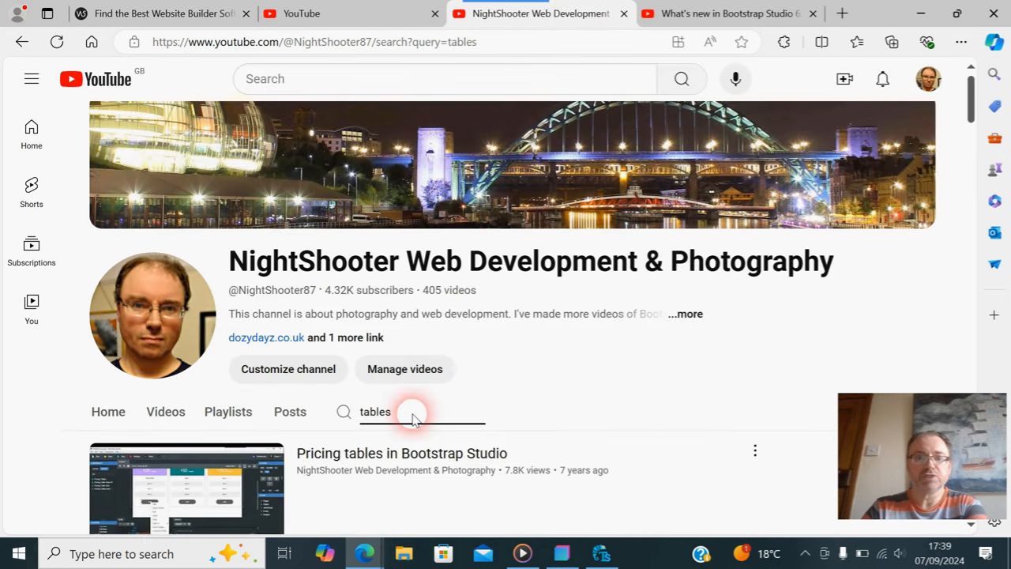
pyautogui.press('Backspace')
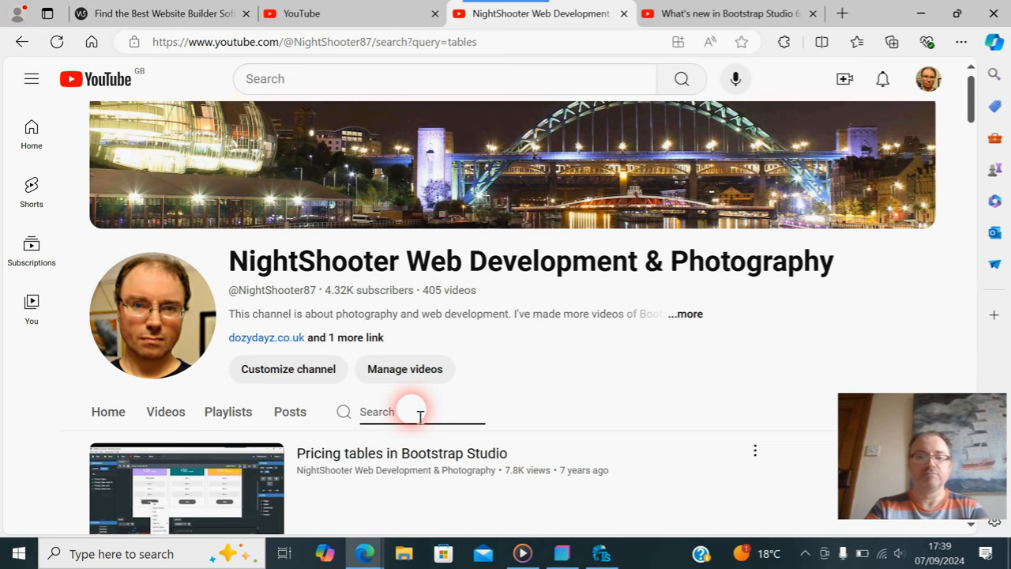
pyautogui.write('tab')
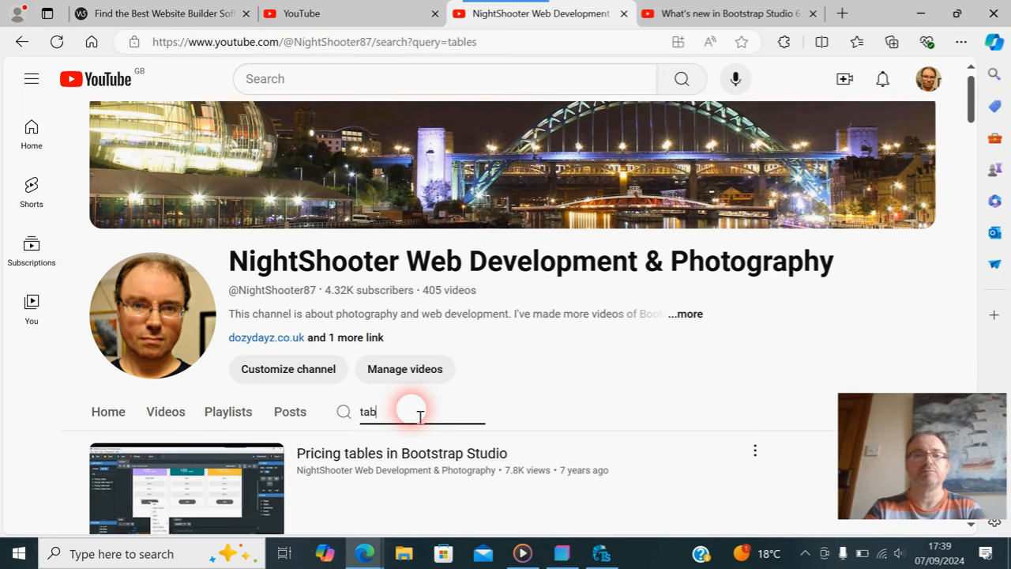
pyautogui.write('le')
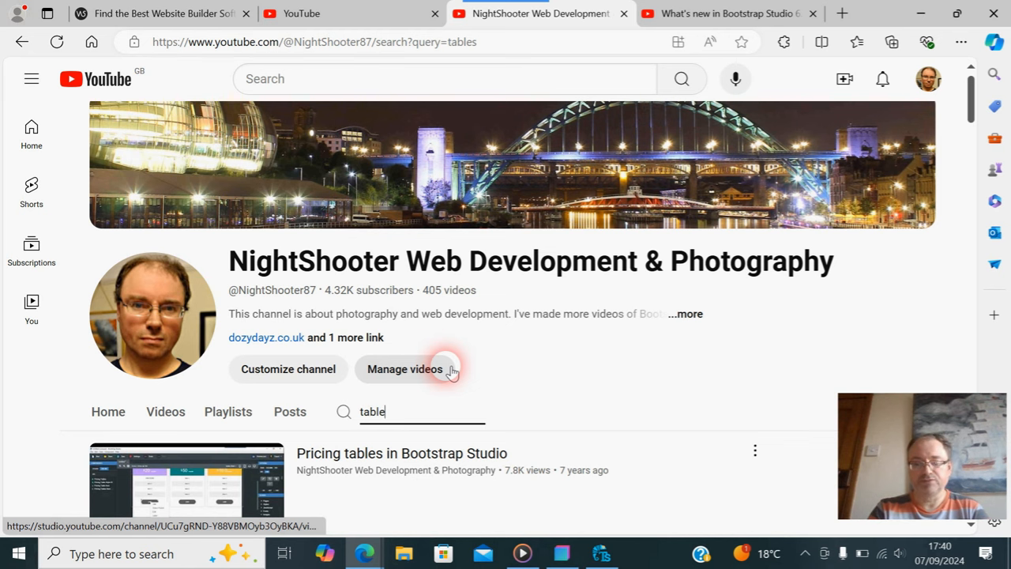
# Run the channel search, finding Pricing tables in Bootstrap Studio, and return to the design
pyautogui.press('Backspace')
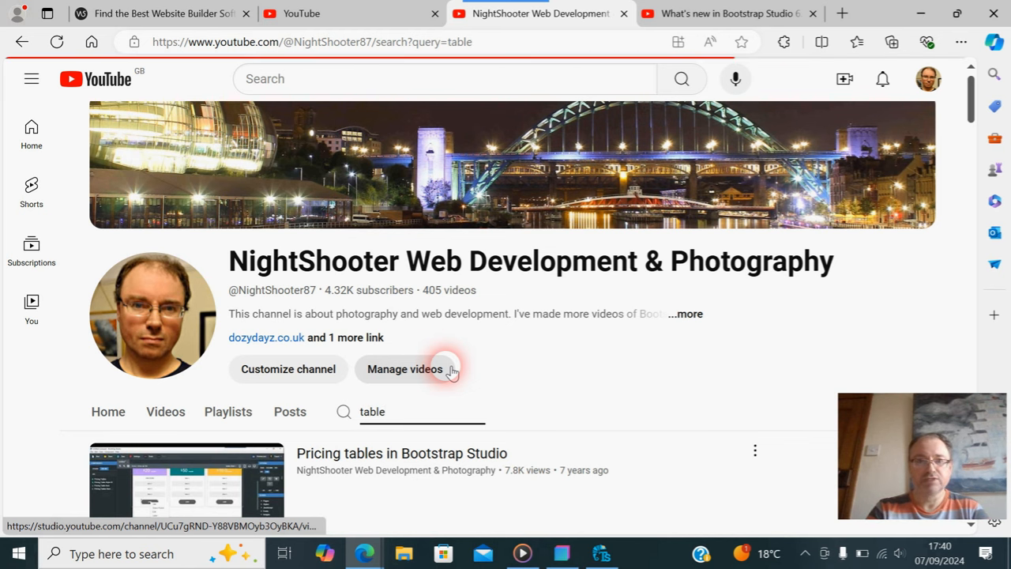
pyautogui.scroll(-3)
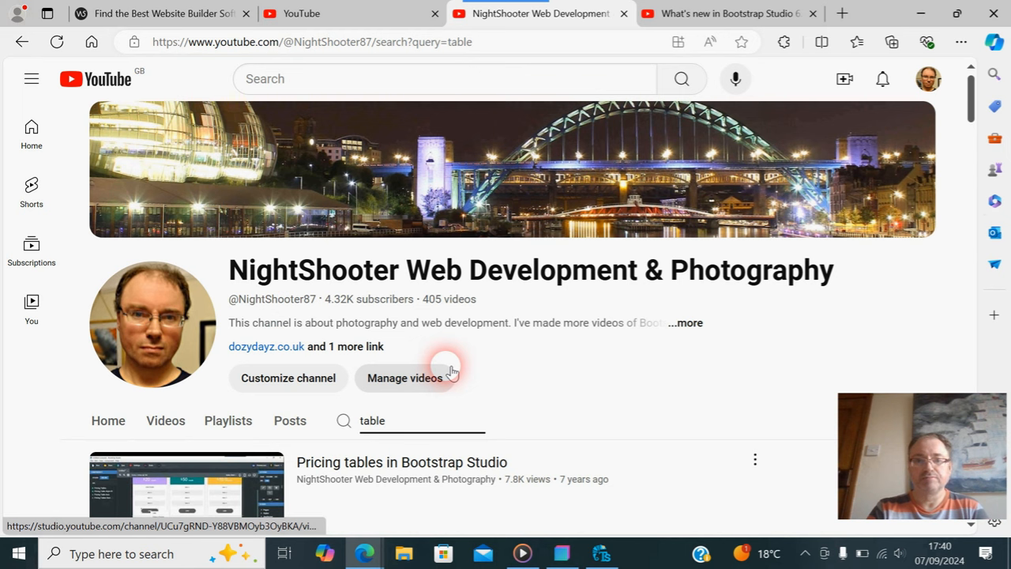
pyautogui.moveTo(608, 444)
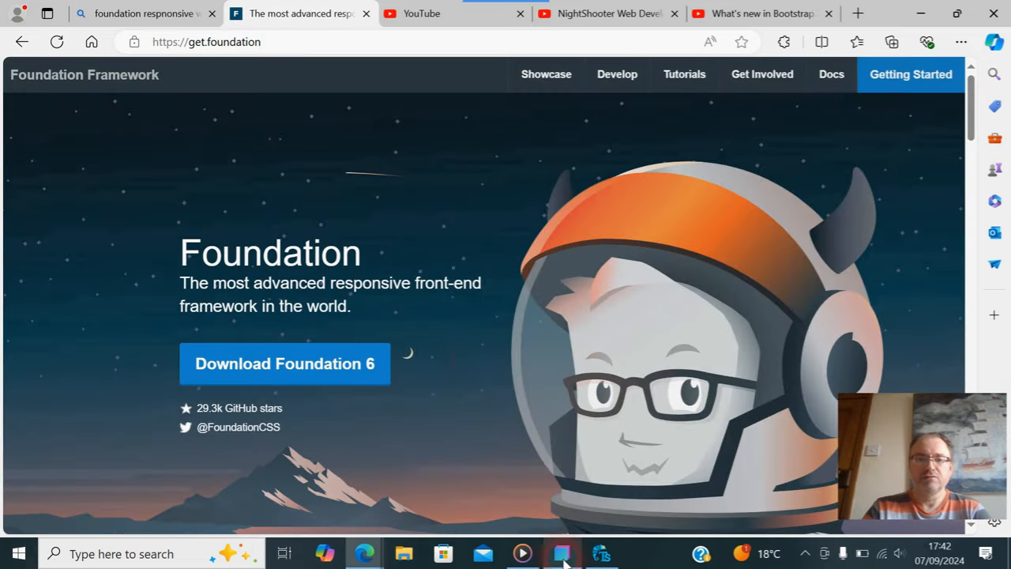
pyautogui.click(562, 554)
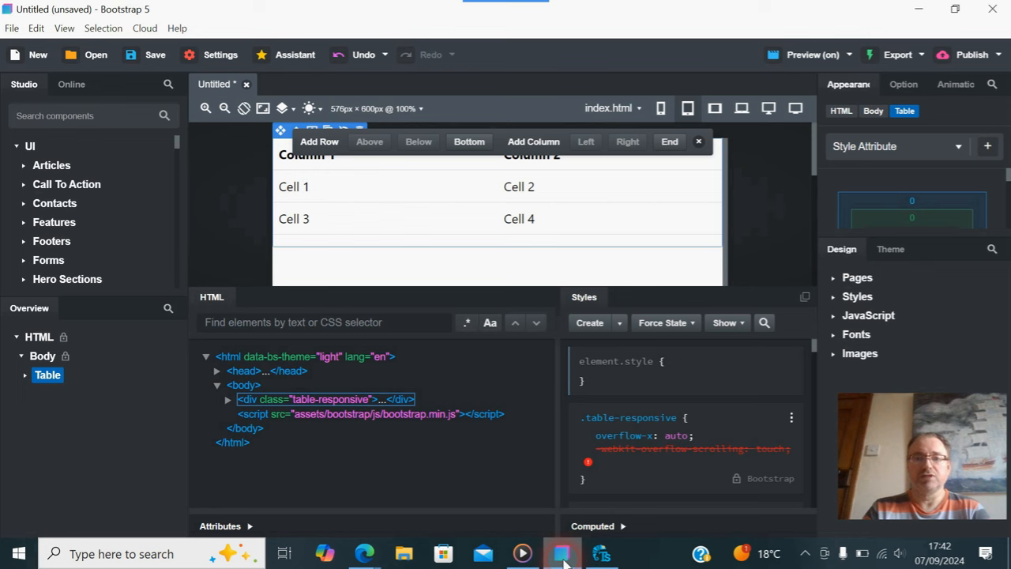